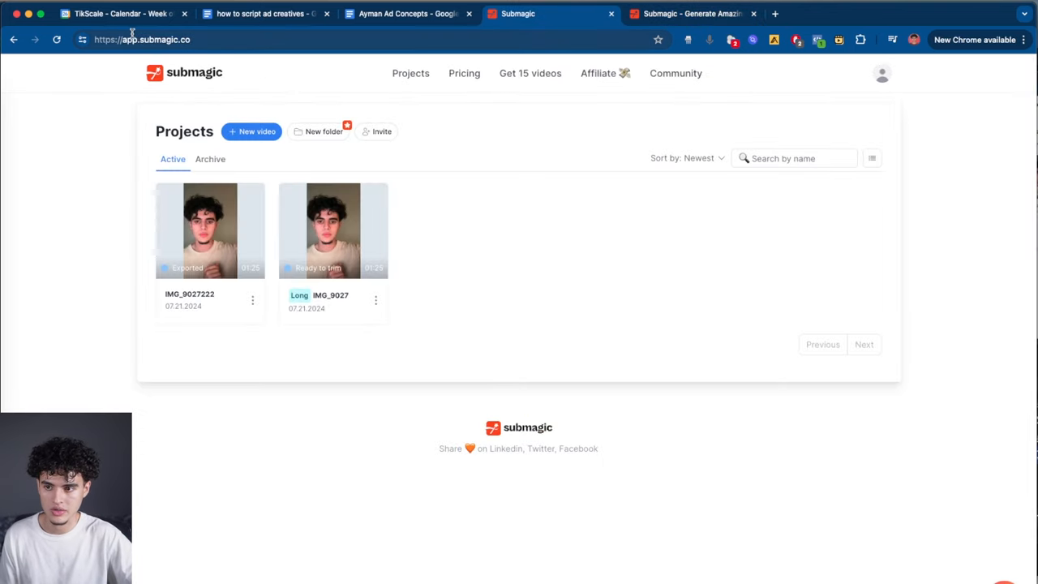
pyautogui.moveTo(725, 430)
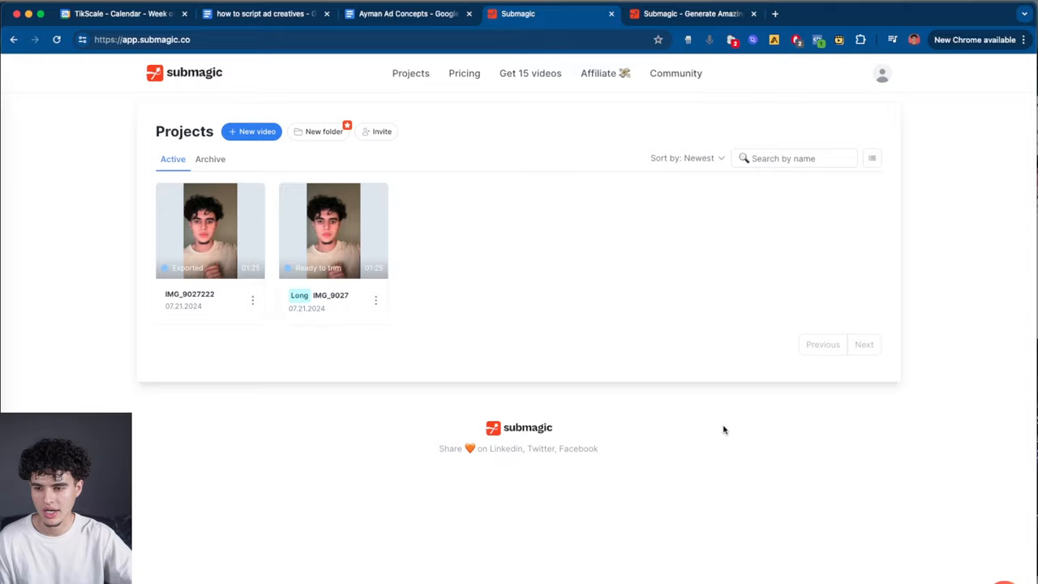
pyautogui.moveTo(342, 138)
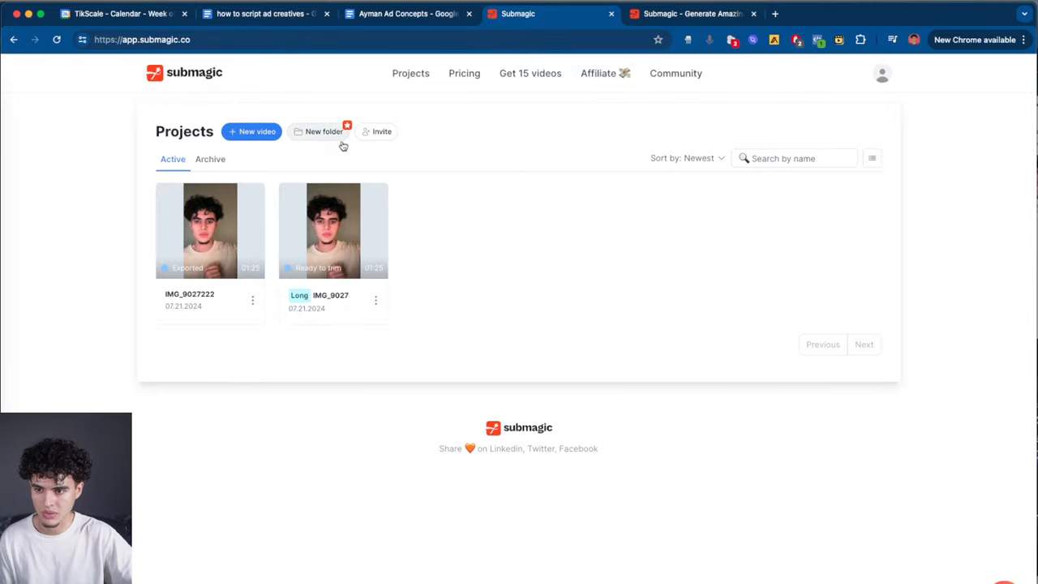
# Start a new video upload with clip IMG_9061 and English as the caption language.
pyautogui.click(252, 130)
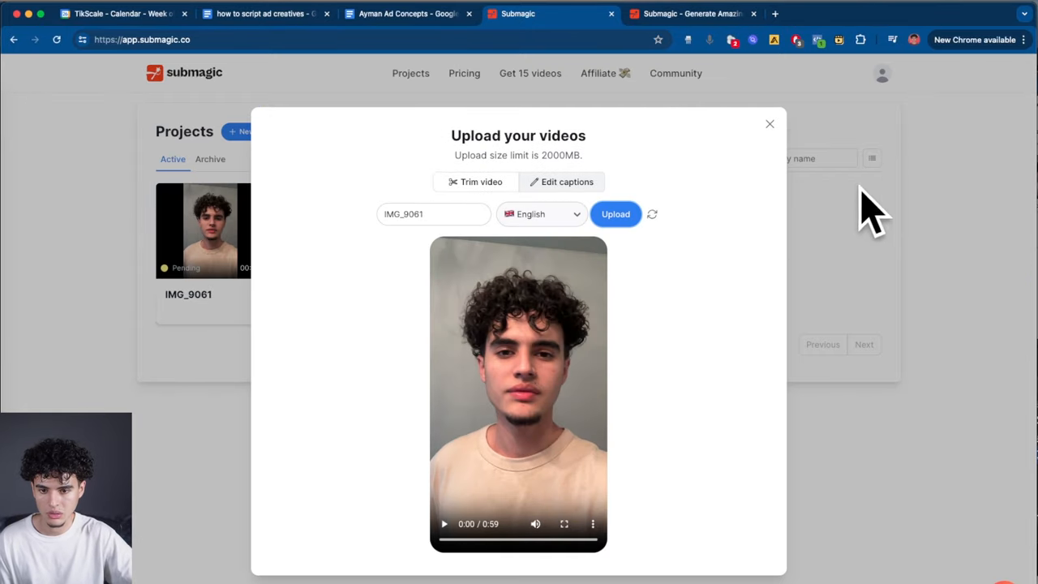
# Upload IMG_9061 to auto-generate captions and apply the Luke caption theme.
pyautogui.click(615, 214)
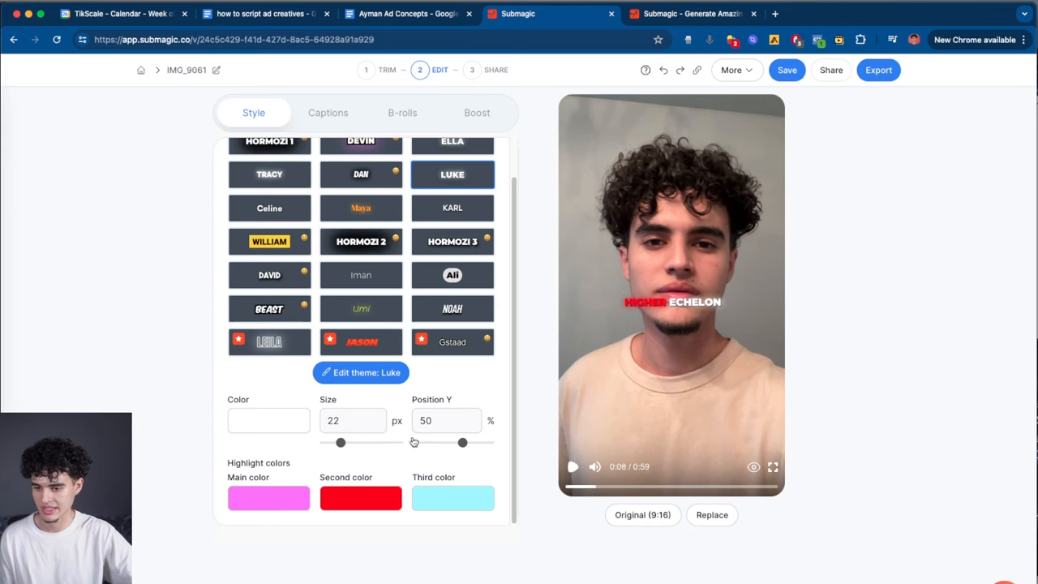
pyautogui.moveTo(384, 498)
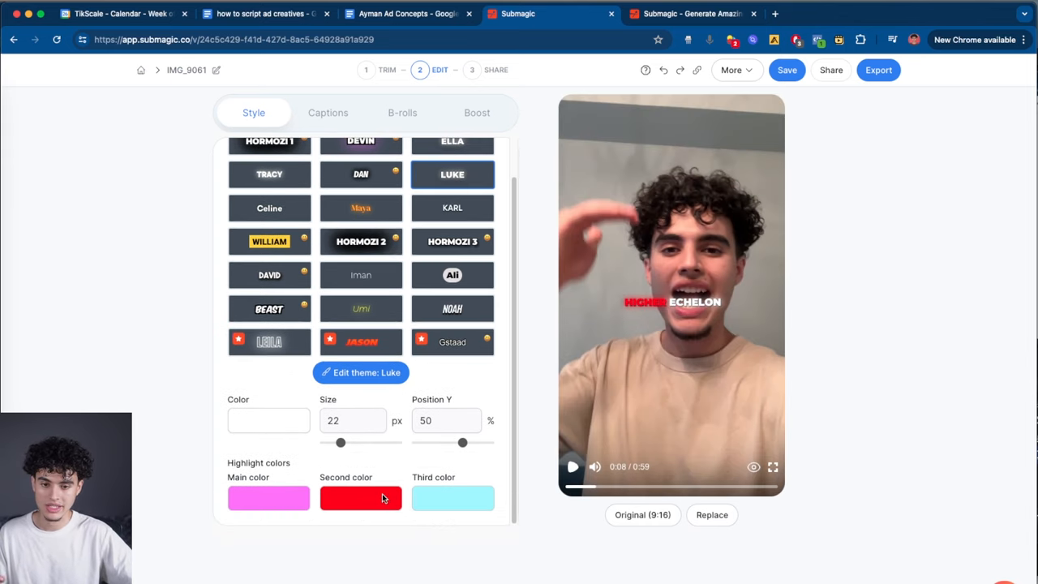
# Clear the second (red) and third (cyan) highlight colours from the Luke captions.
pyautogui.click(361, 498)
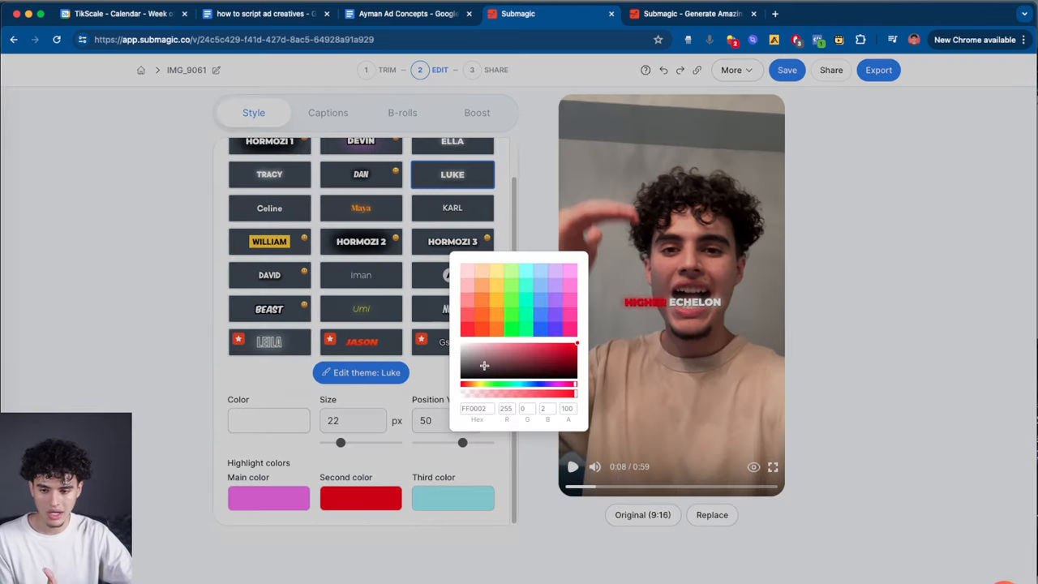
pyautogui.click(452, 497)
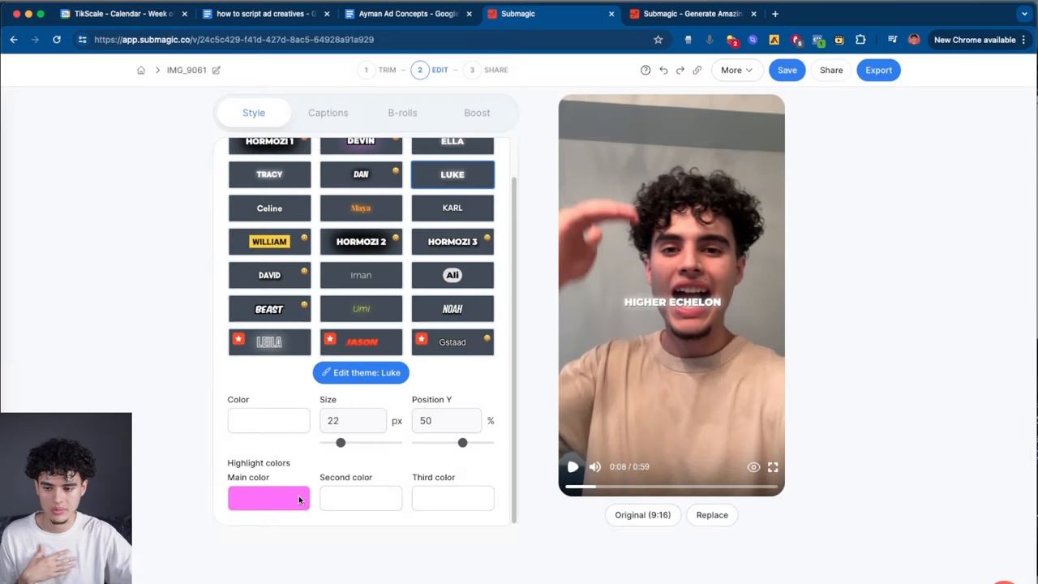
pyautogui.click(268, 498)
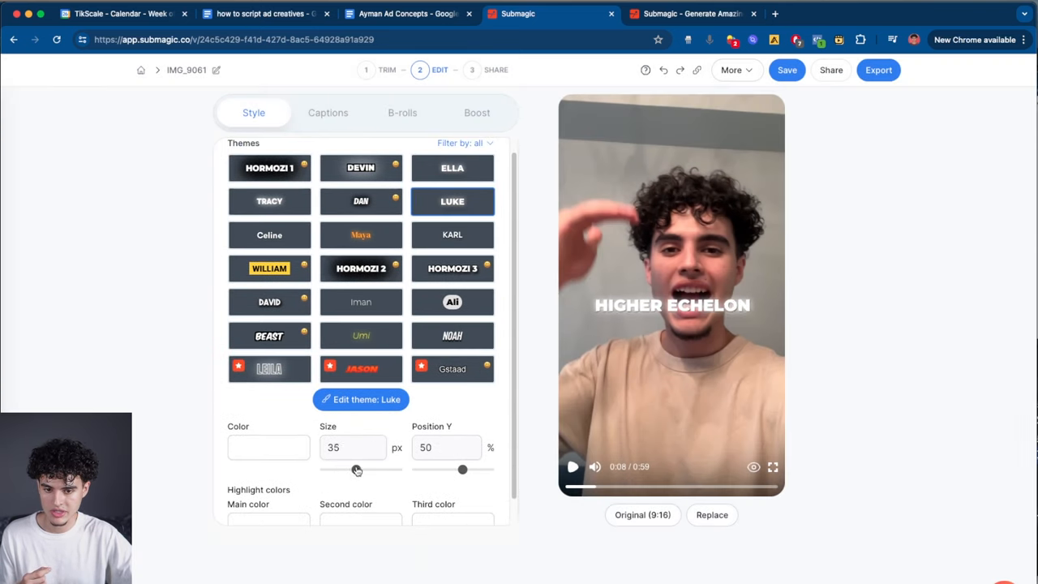
# Set the caption size to 25 px and Position Y to 61%.
pyautogui.moveTo(357, 470); pyautogui.dragTo(346, 469)
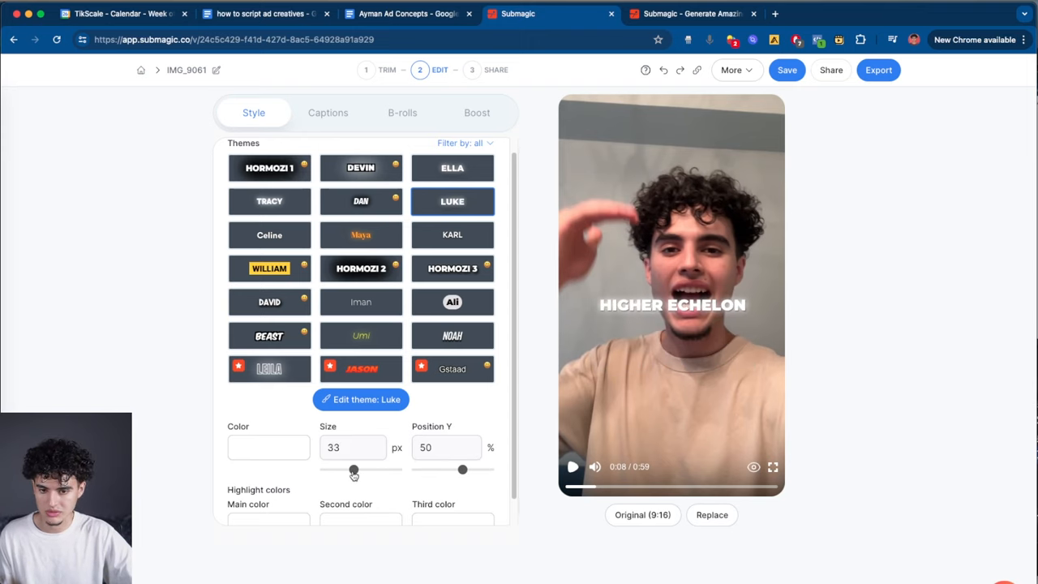
pyautogui.moveTo(354, 471); pyautogui.dragTo(344, 484)
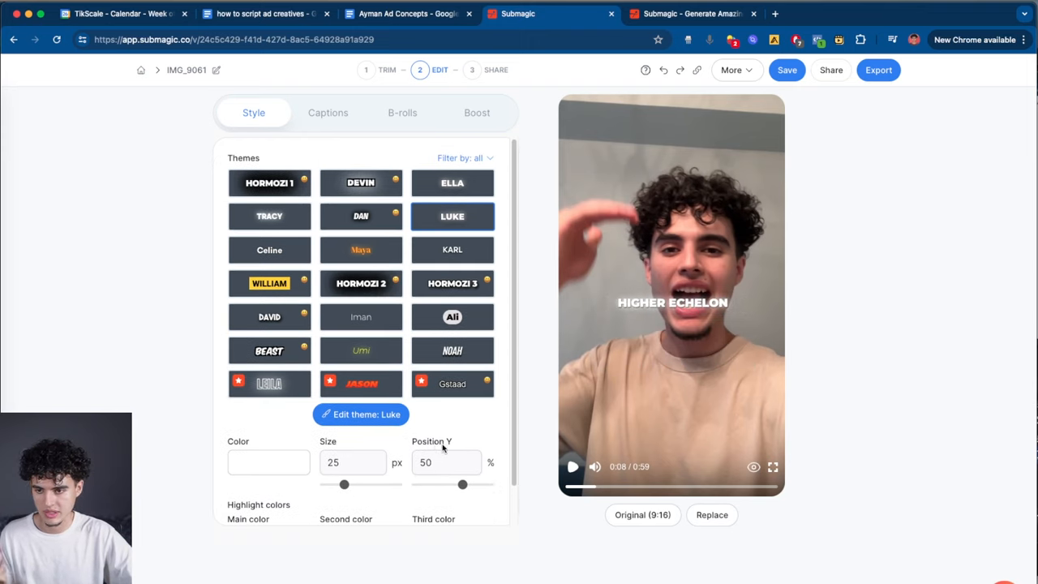
pyautogui.moveTo(462, 484); pyautogui.dragTo(482, 441)
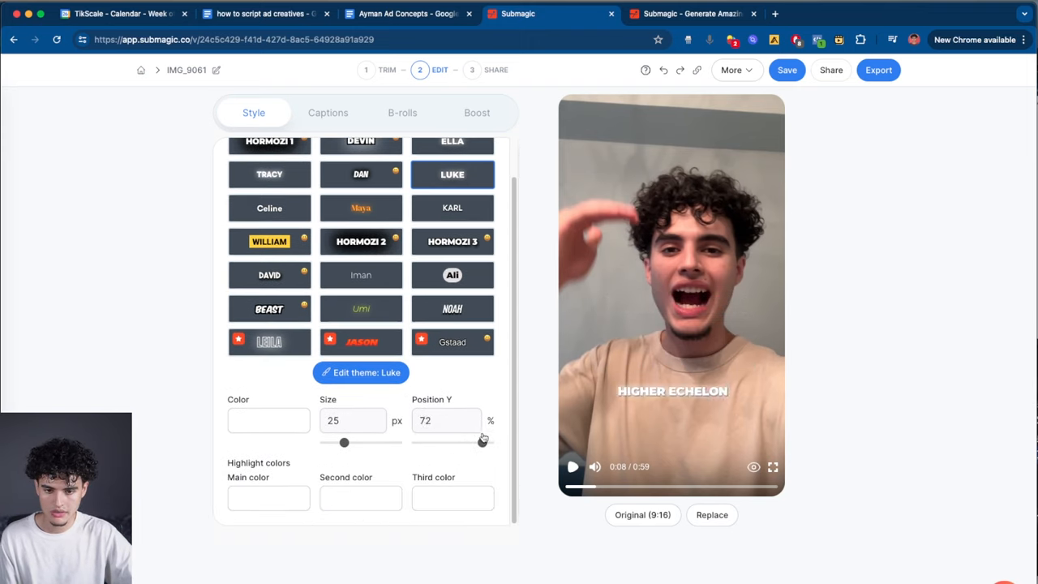
pyautogui.moveTo(482, 440); pyautogui.dragTo(472, 441)
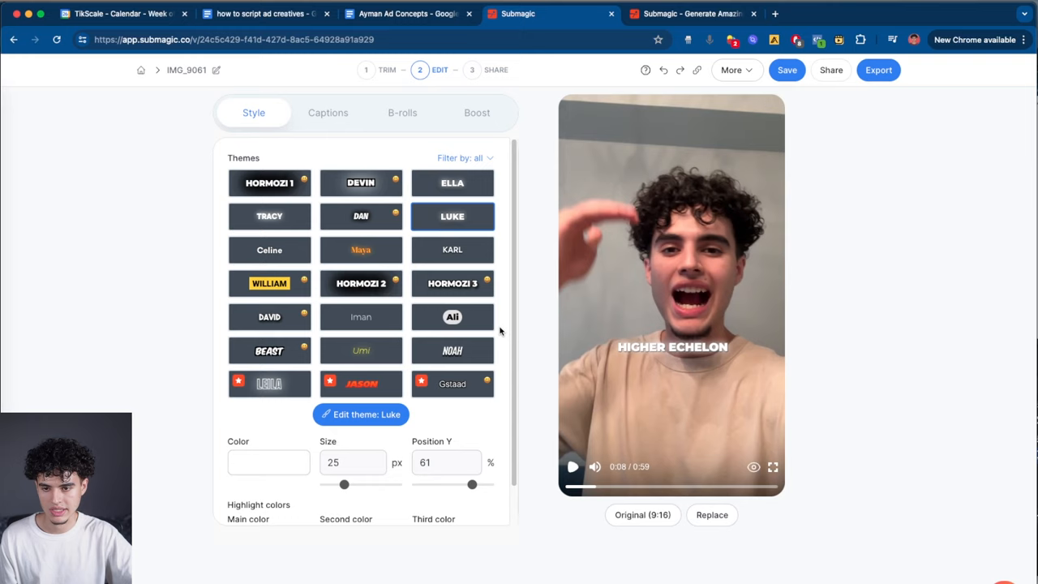
pyautogui.moveTo(381, 150)
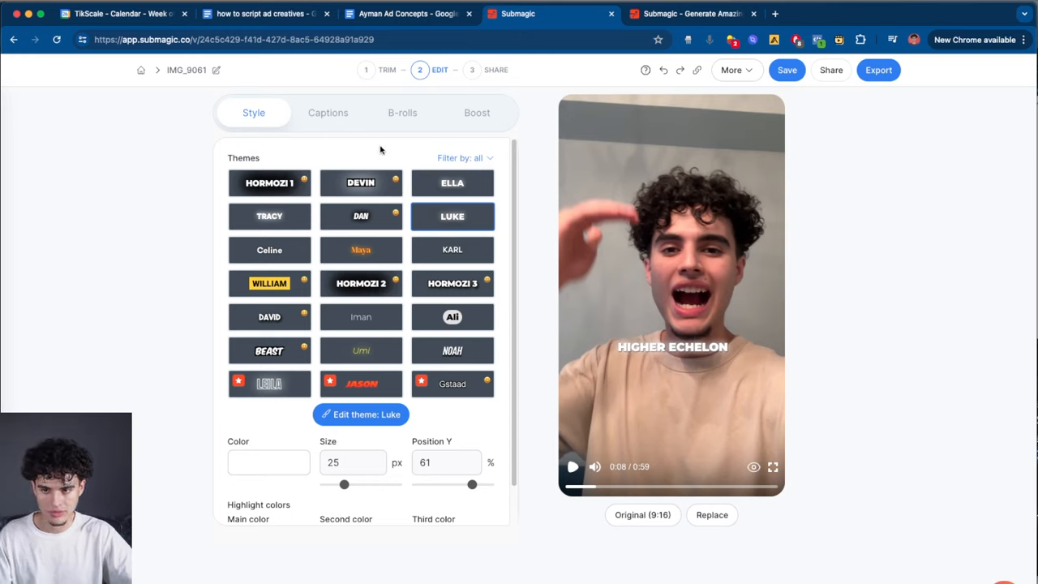
# Review the caption word list, delete the stray 'you' near 7 s, and show B-rolls.
pyautogui.click(328, 113)
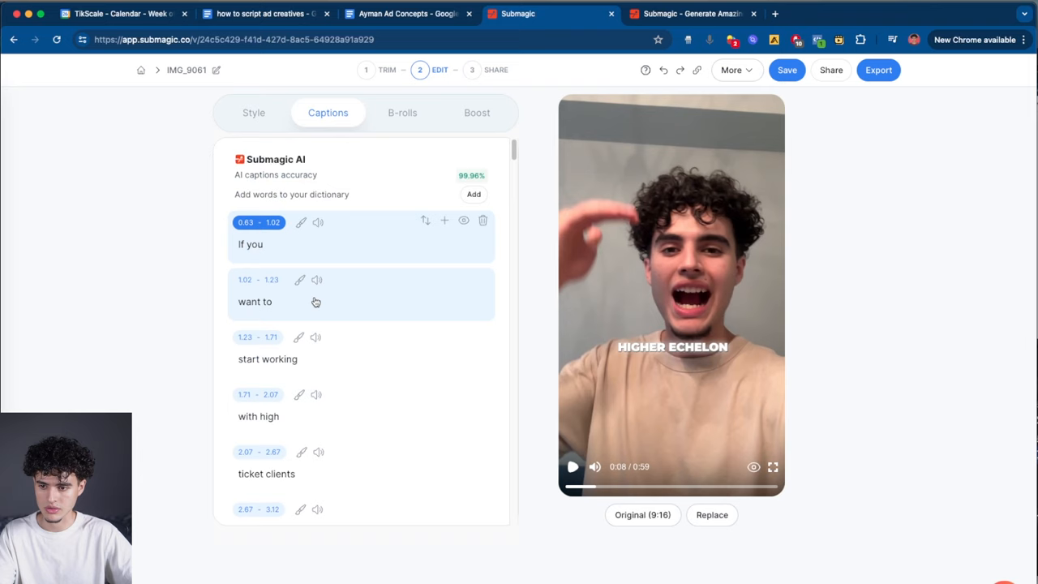
pyautogui.click(254, 301)
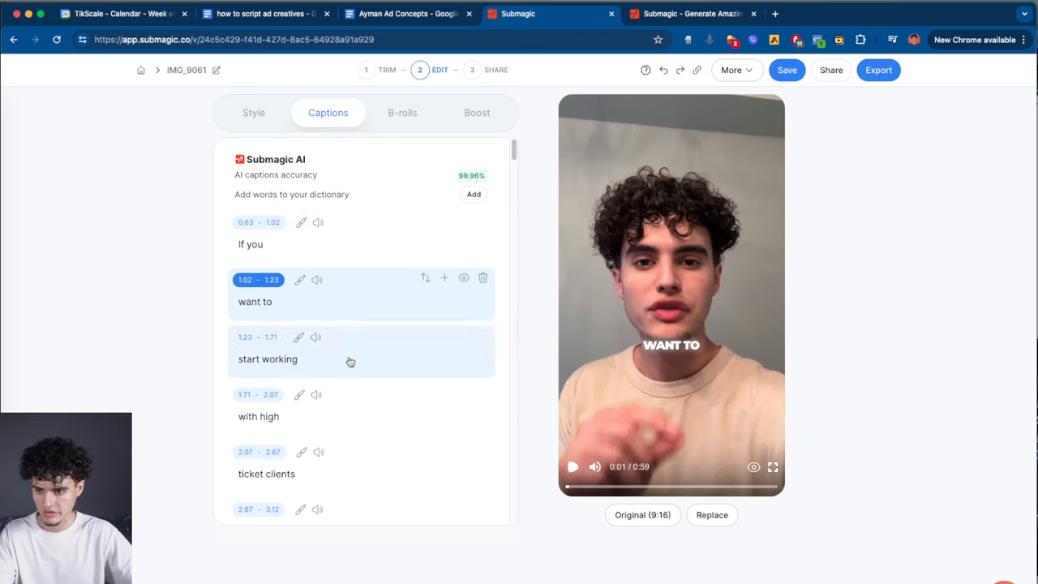
pyautogui.scroll(-3)
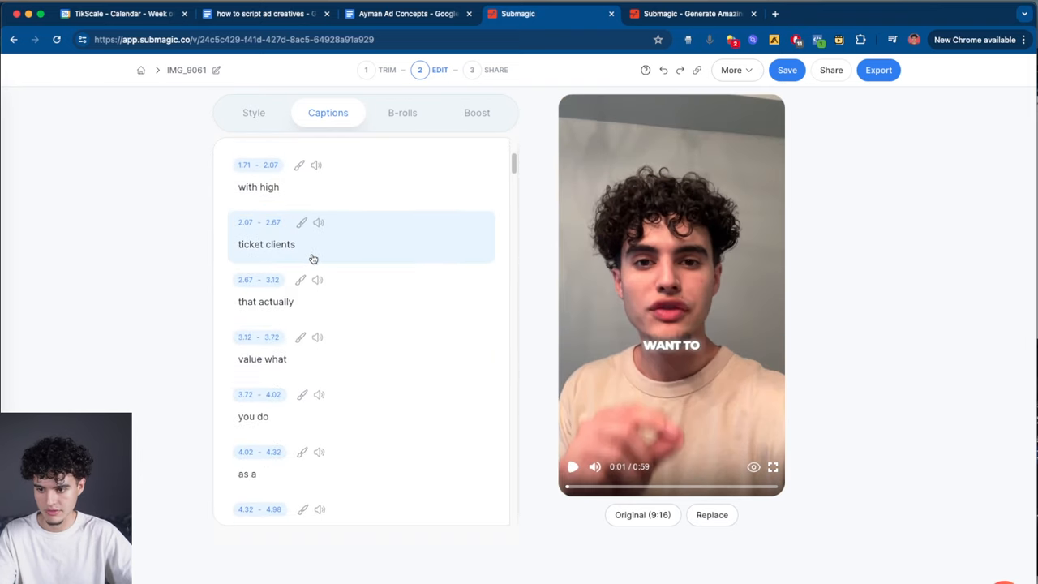
pyautogui.scroll(-3)
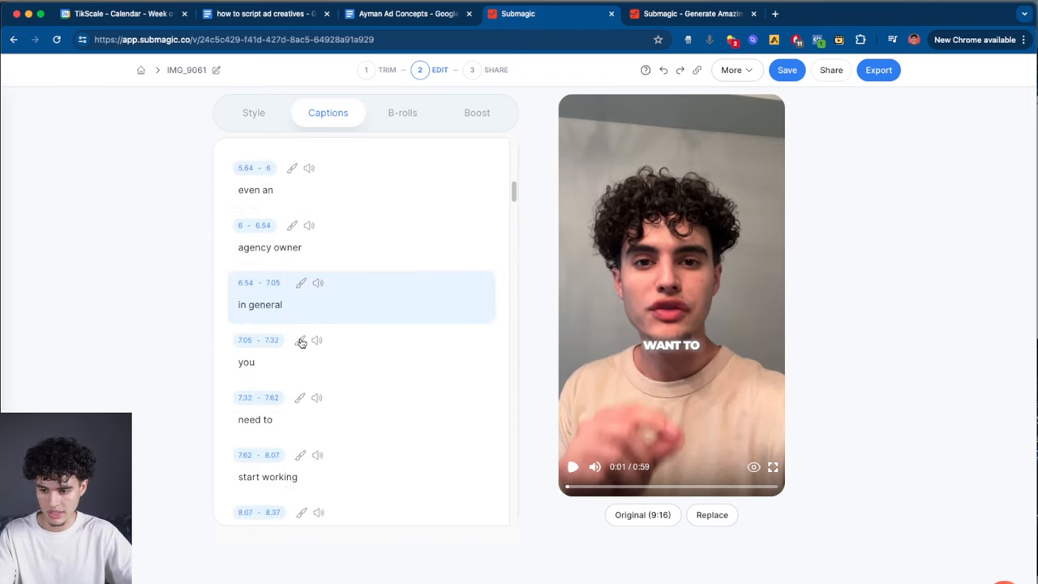
pyautogui.scroll(-3)
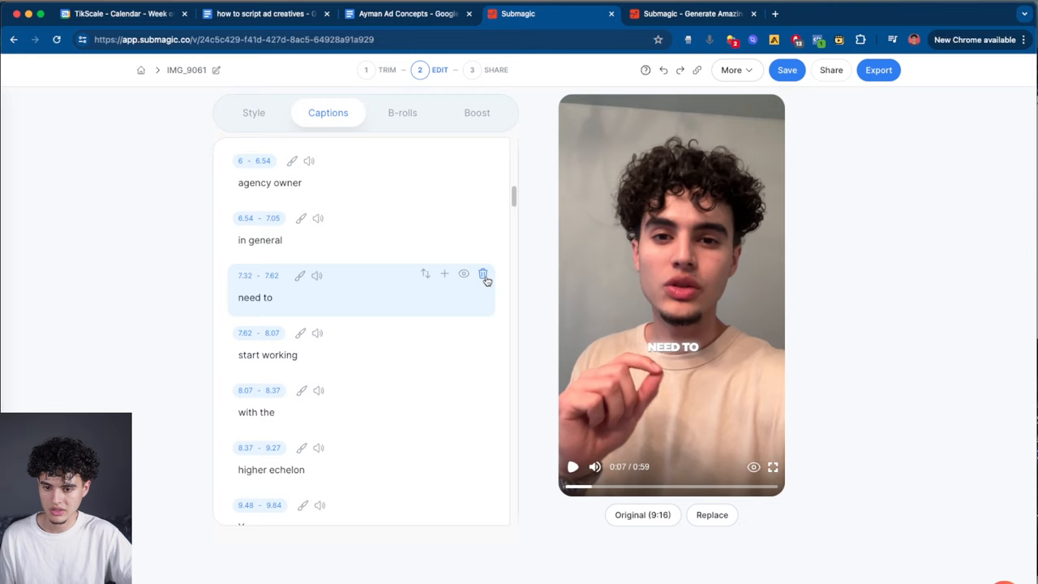
pyautogui.click(483, 274)
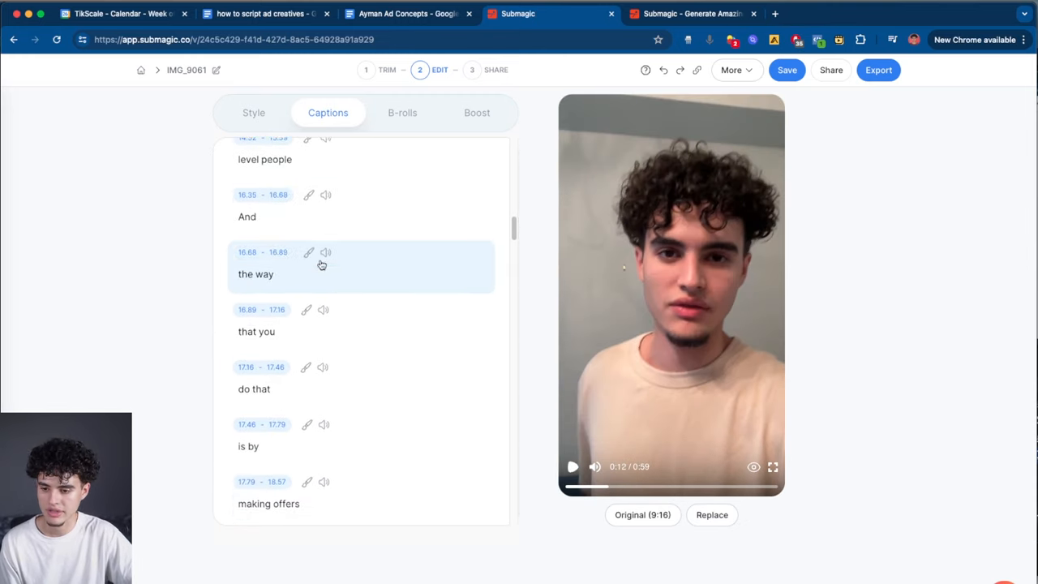
pyautogui.scroll(-3)
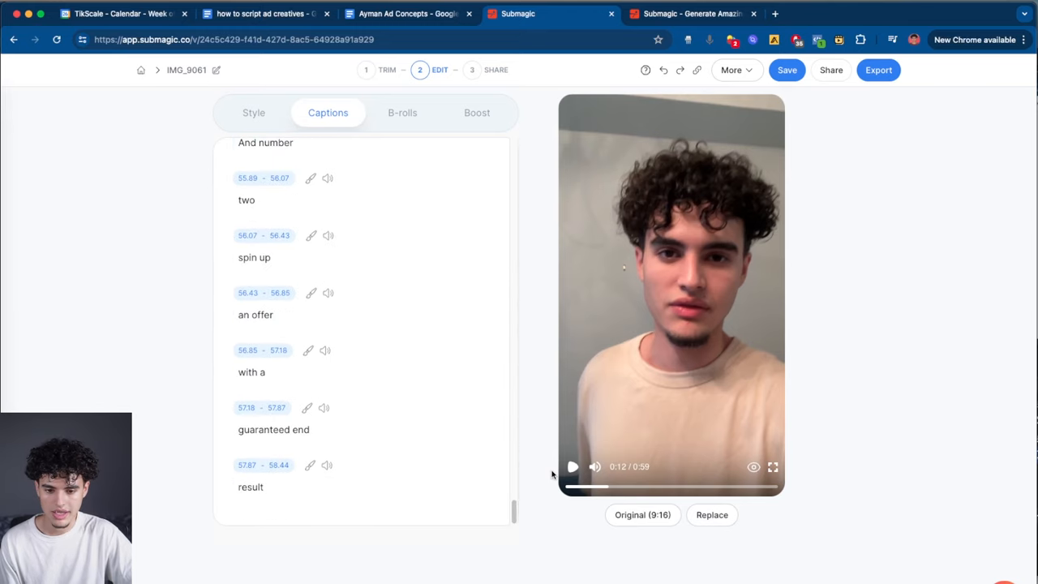
pyautogui.click(402, 113)
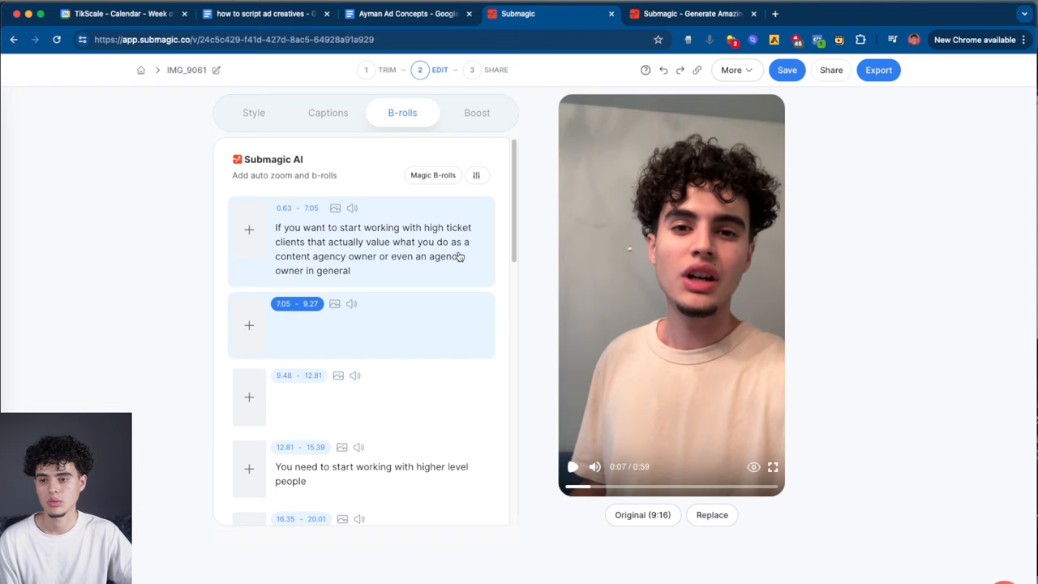
# Look through the B-roll segments and bring up the Boost AI features panel.
pyautogui.scroll(-3)
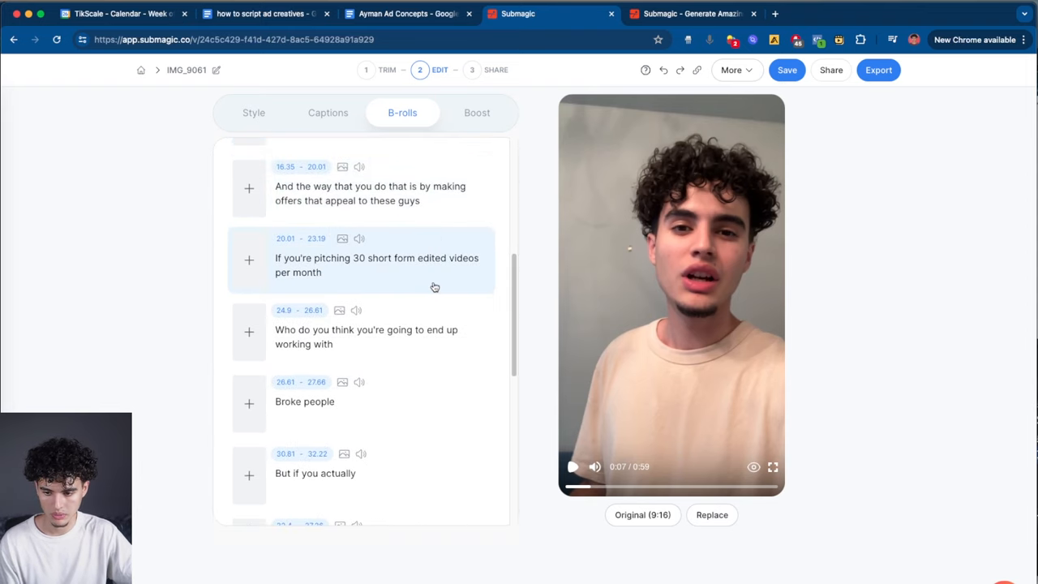
pyautogui.scroll(-3)
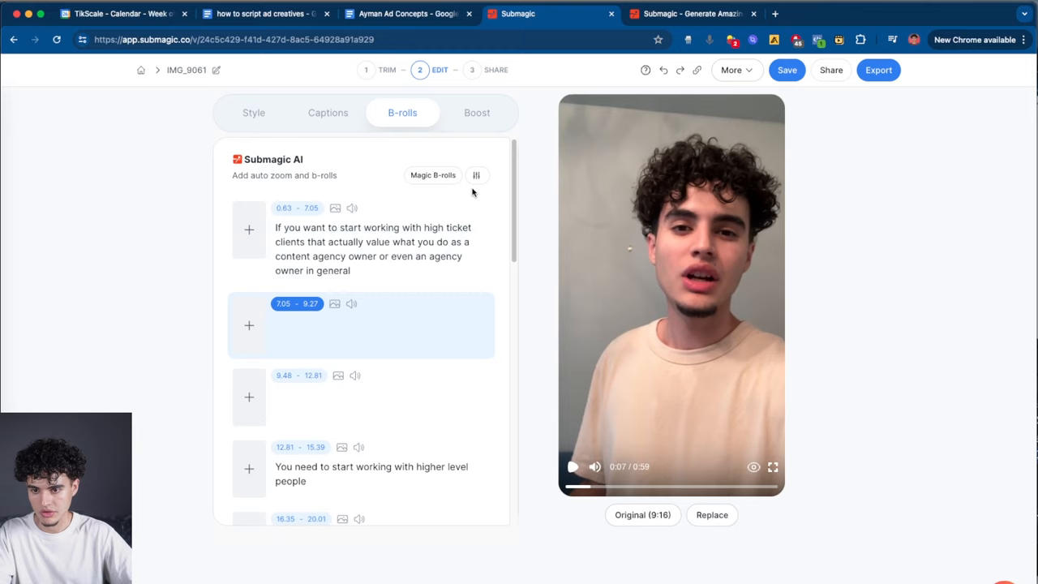
pyautogui.click(477, 112)
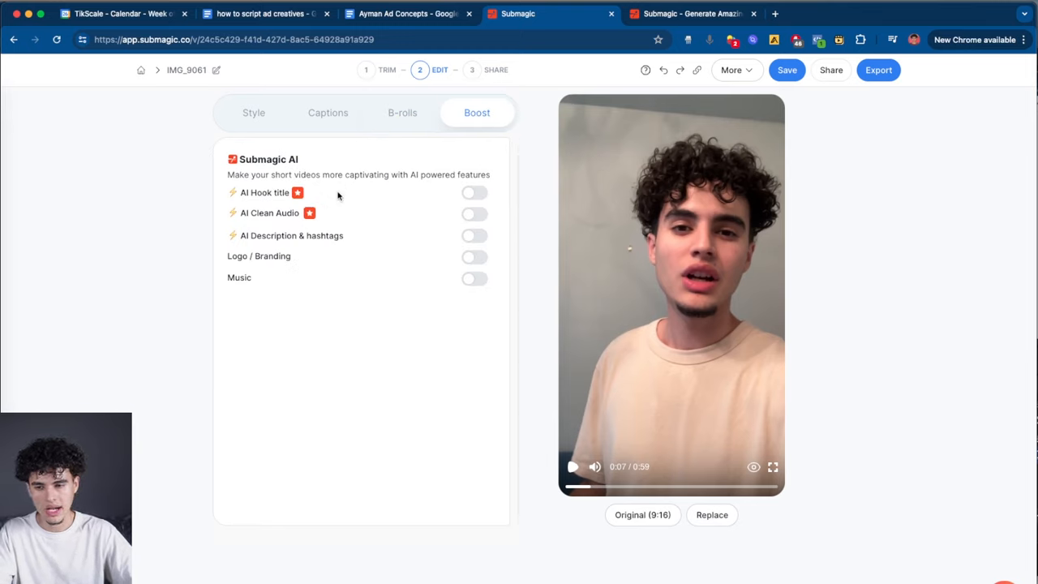
pyautogui.moveTo(428, 192)
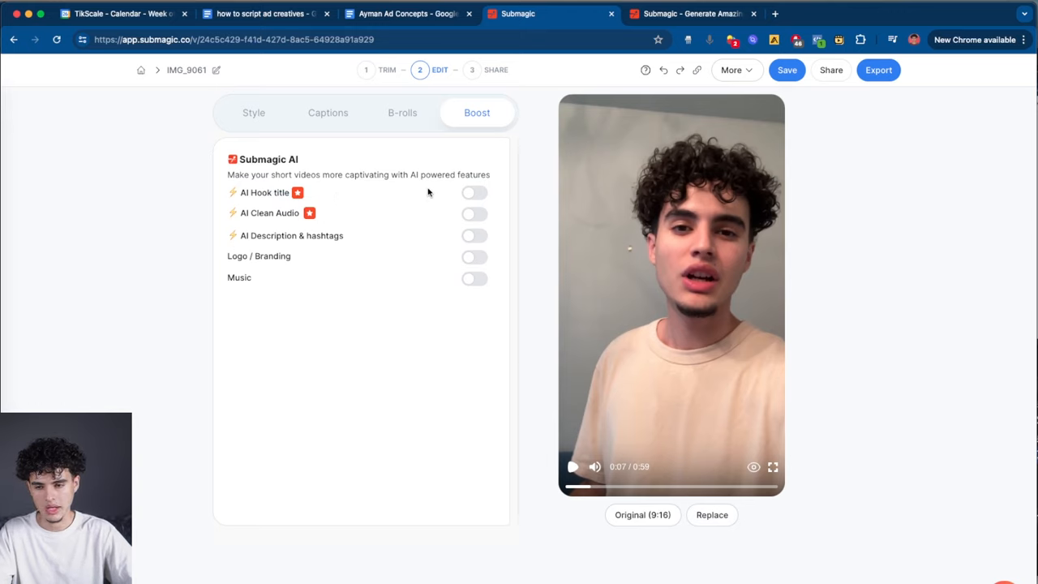
# Enable the AI hook title 'Why 99% of agency owners struggle' in Ali theme at 63%.
pyautogui.click(474, 192)
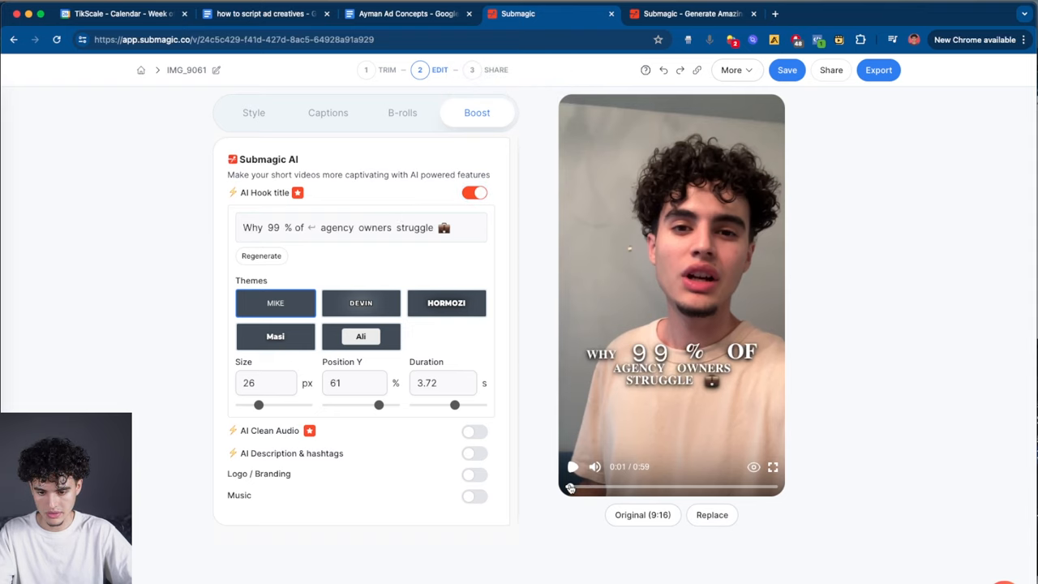
pyautogui.click(360, 336)
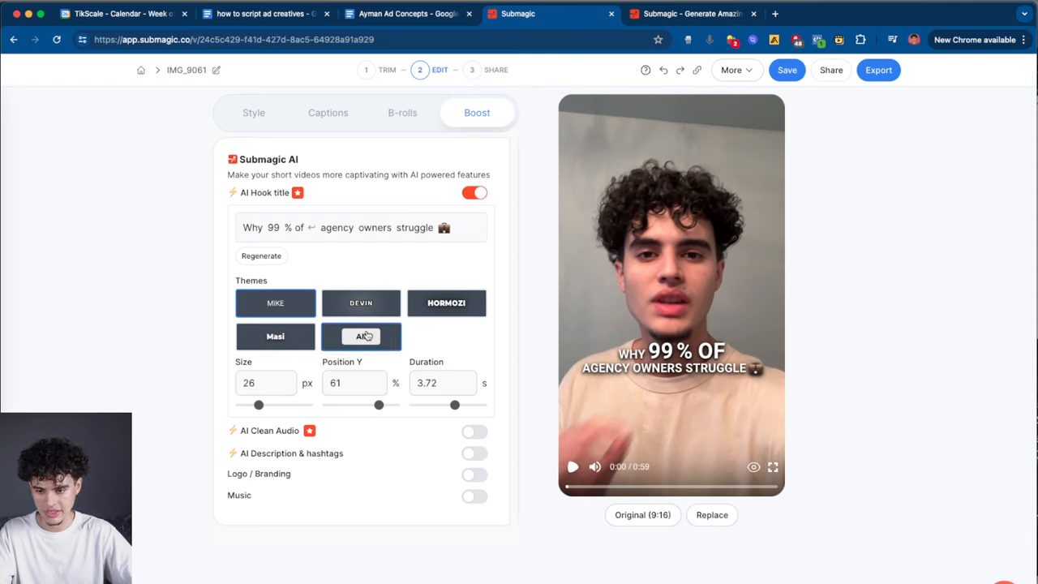
pyautogui.click(361, 335)
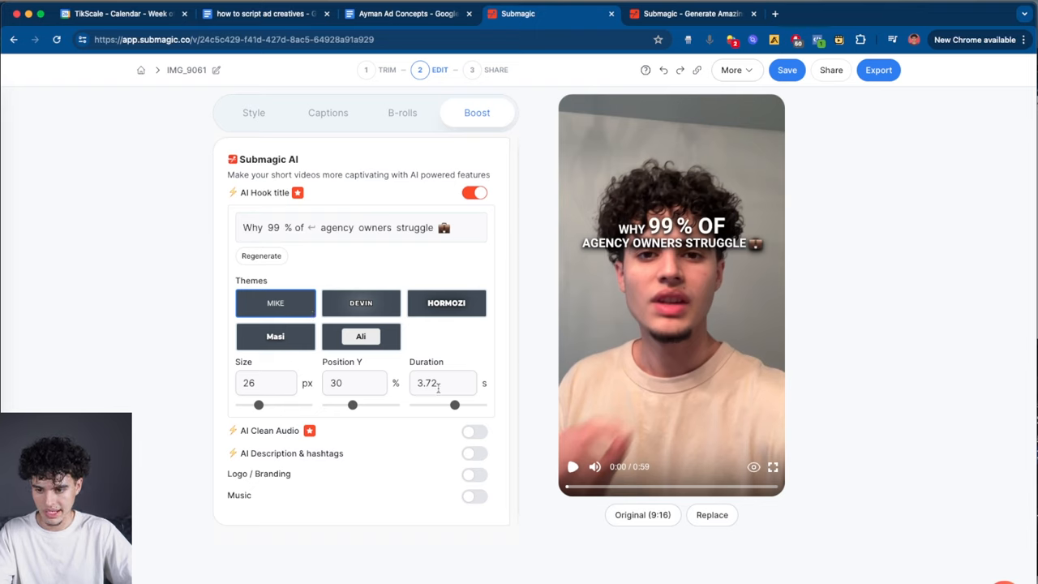
pyautogui.moveTo(353, 405); pyautogui.dragTo(333, 405)
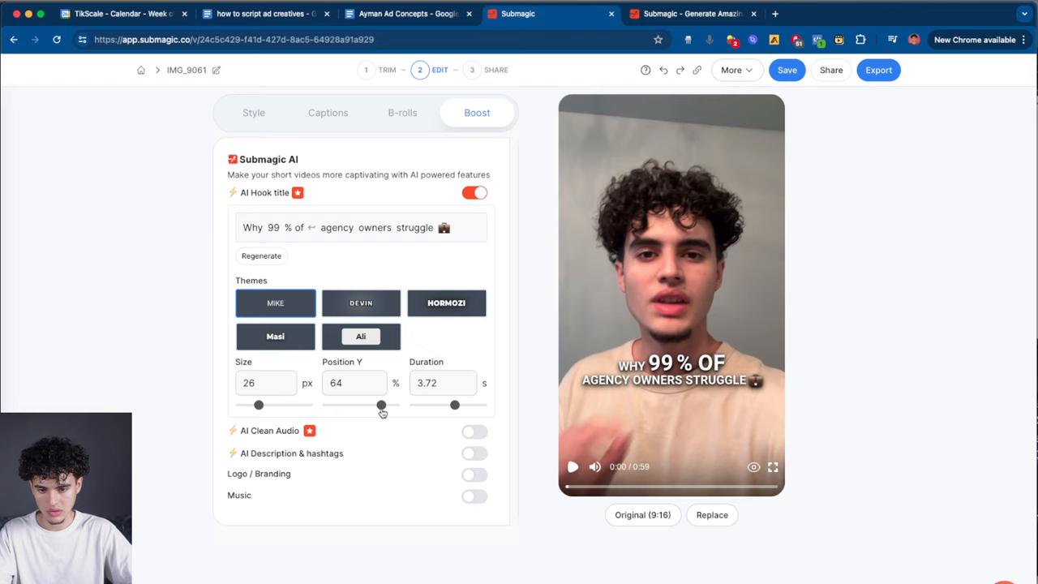
pyautogui.moveTo(381, 404); pyautogui.dragTo(380, 405)
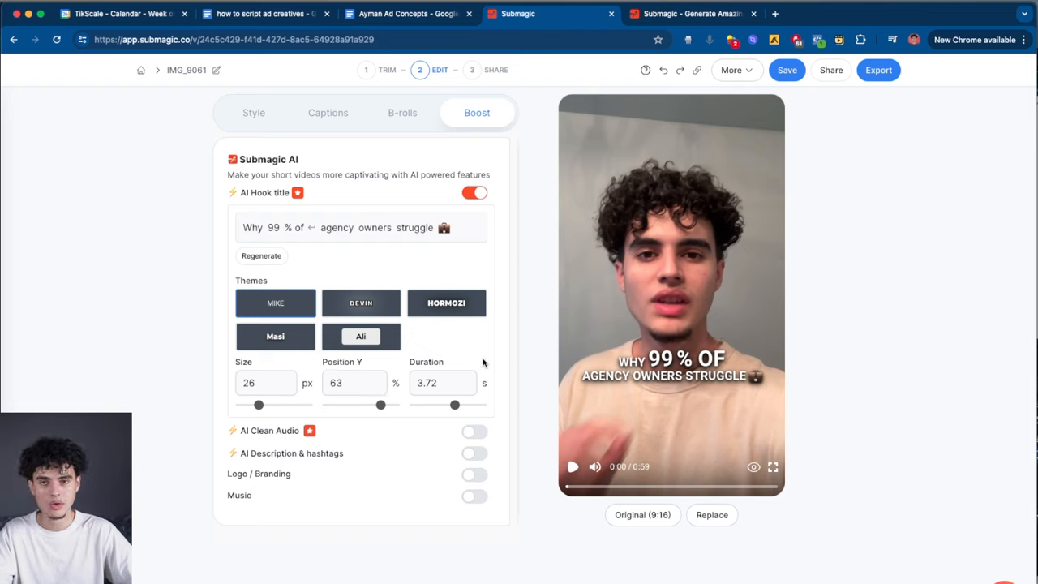
pyautogui.moveTo(648, 280)
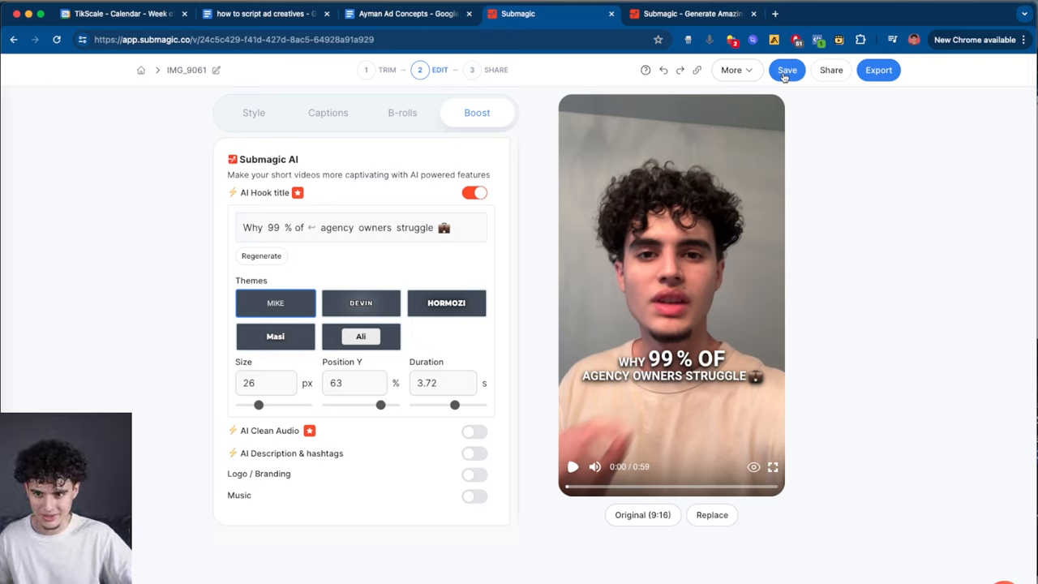
# Save the project and set export quality to Standard 1080p at 60 FPS.
pyautogui.click(786, 70)
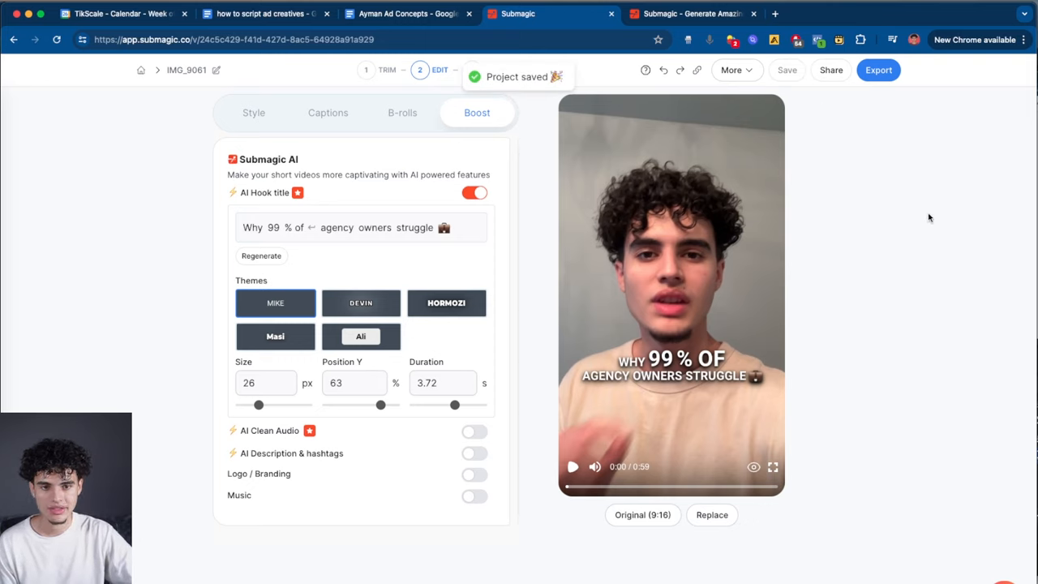
pyautogui.click(878, 69)
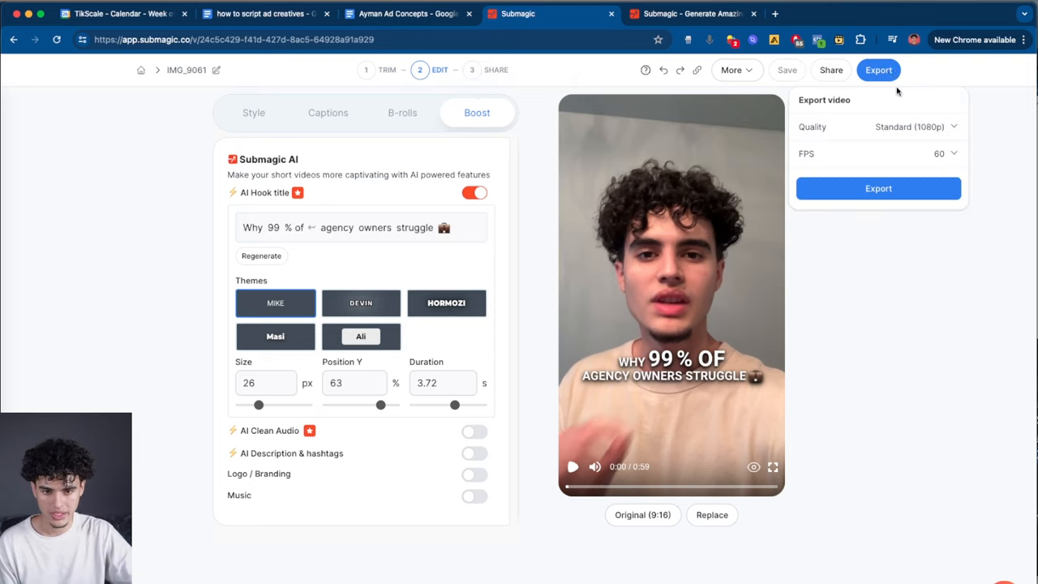
pyautogui.click(915, 127)
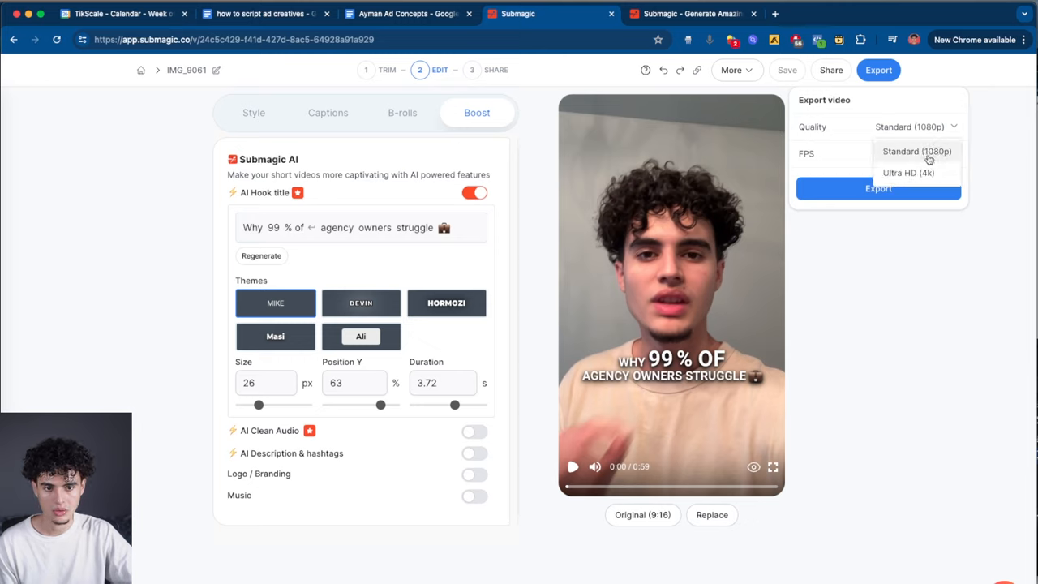
pyautogui.click(917, 151)
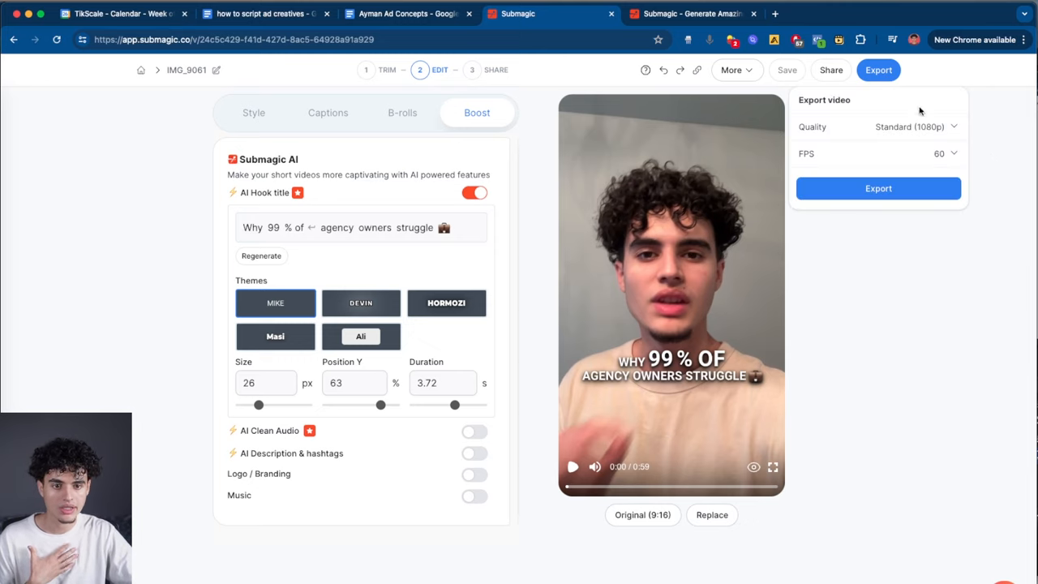
pyautogui.click(945, 153)
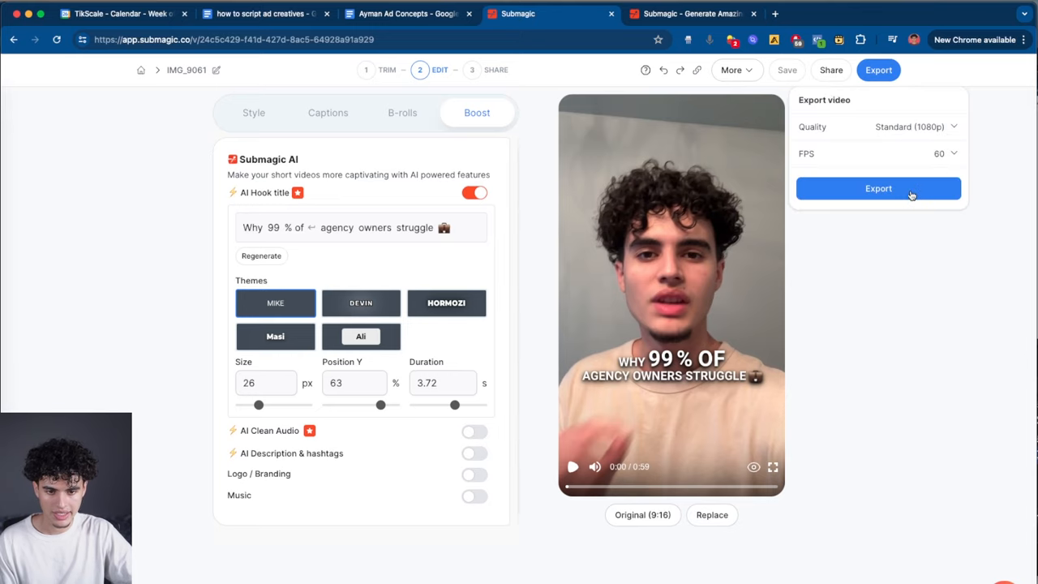
# Start rendering the IMG_9061 export at 1080p, 60 FPS.
pyautogui.click(878, 188)
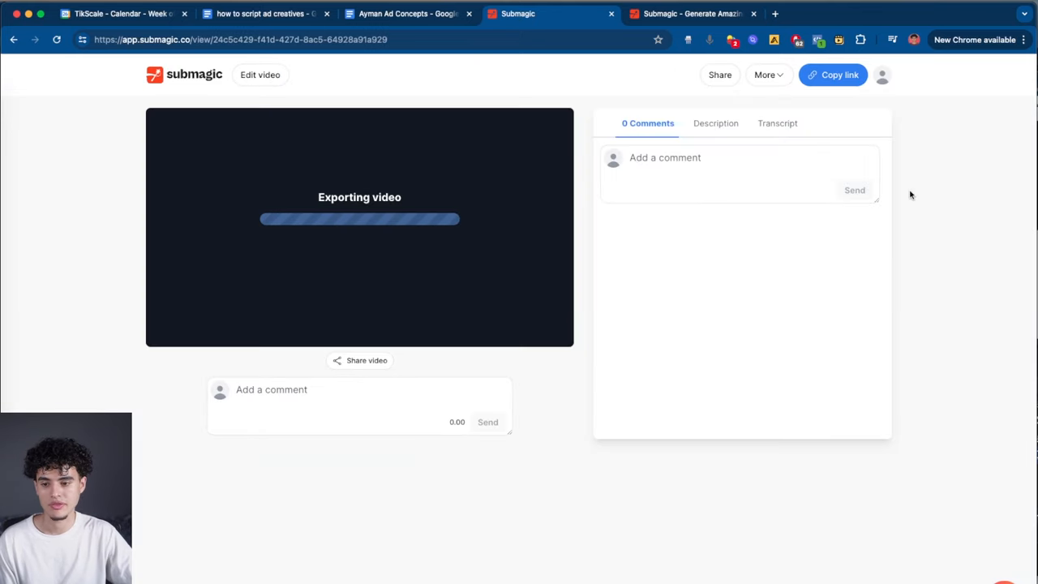
pyautogui.moveTo(874, 183)
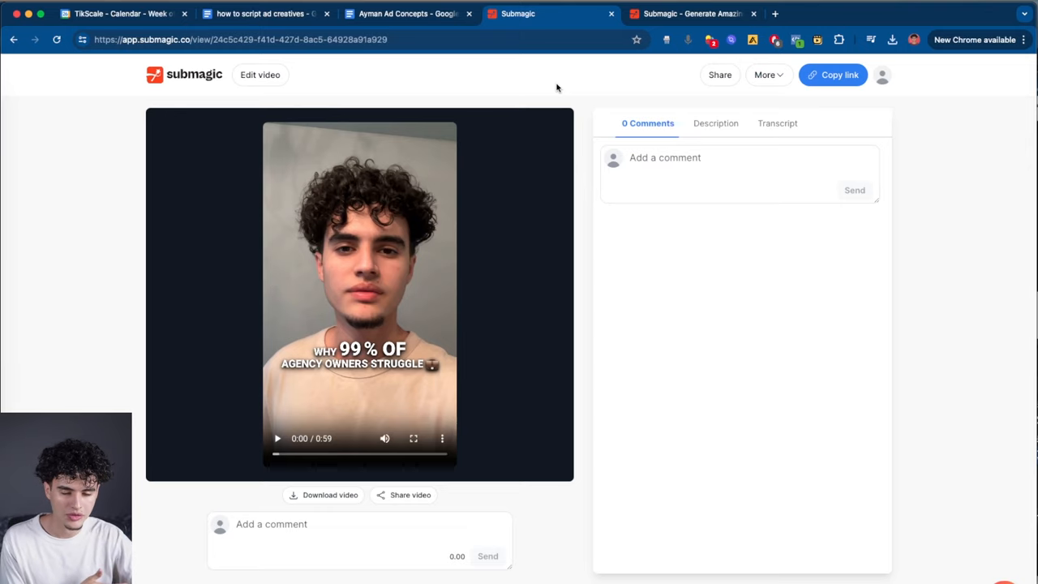
# Switch to the 'how to script ad creatives' document and read the Template 1 script.
pyautogui.click(261, 14)
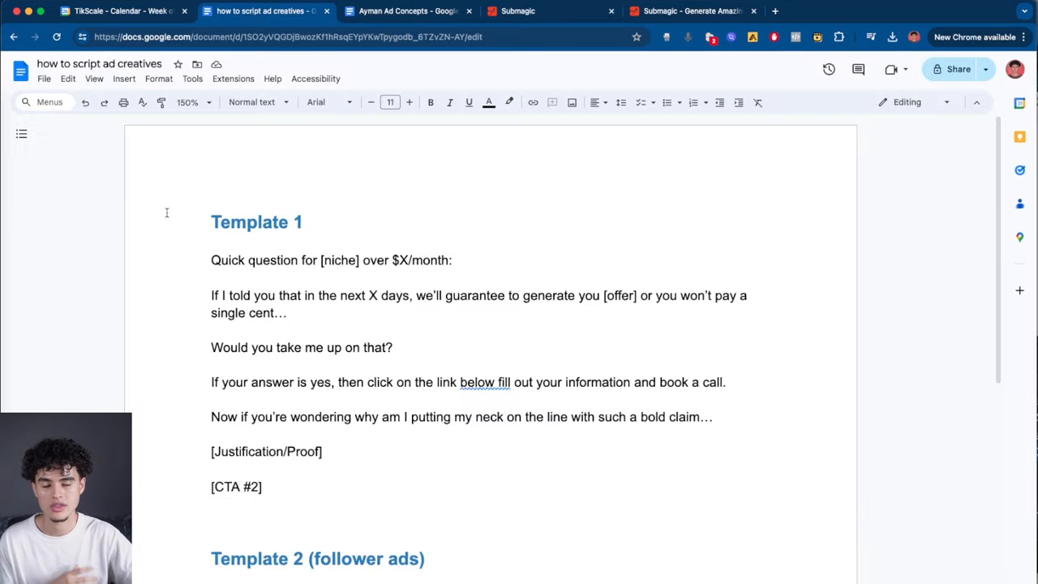
pyautogui.moveTo(211, 221); pyautogui.dragTo(724, 397)
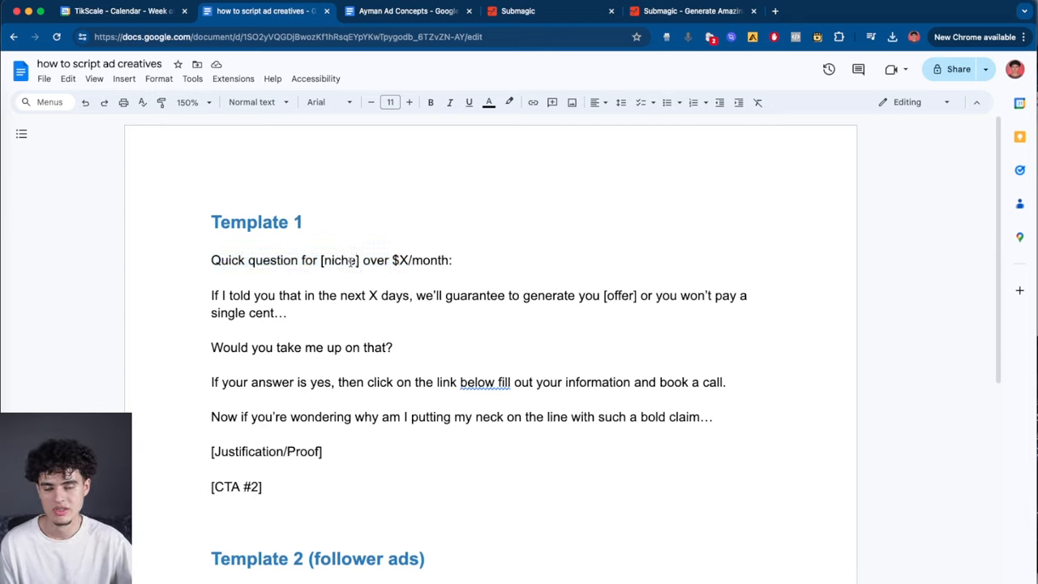
pyautogui.click(358, 260)
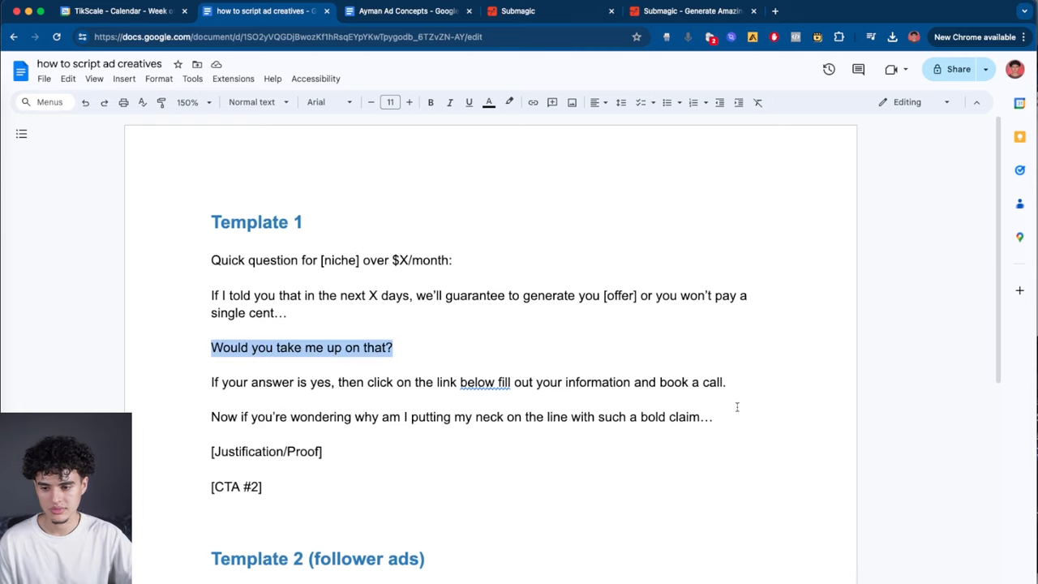
pyautogui.moveTo(354, 414)
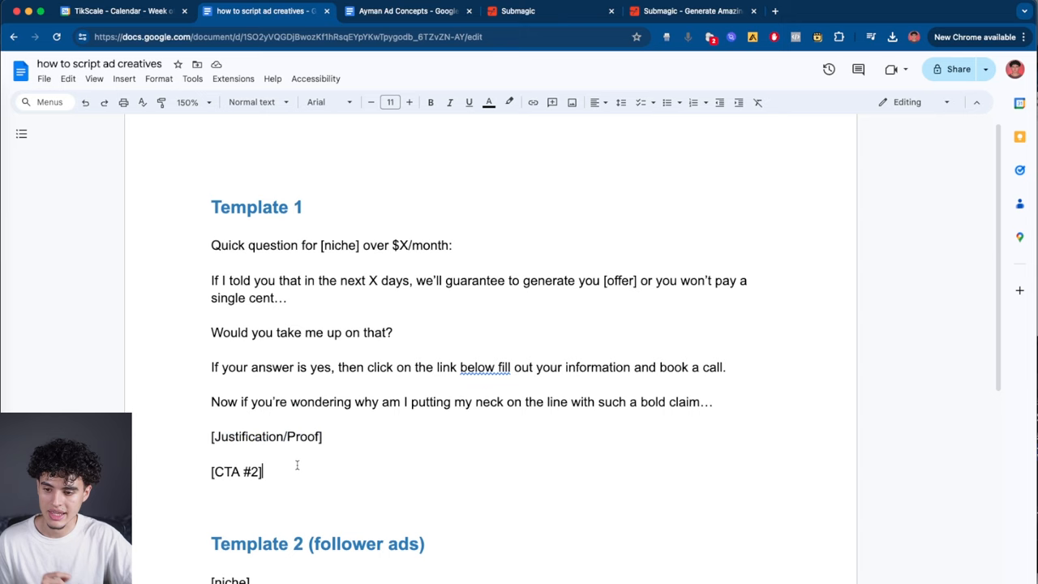
pyautogui.scroll(-3)
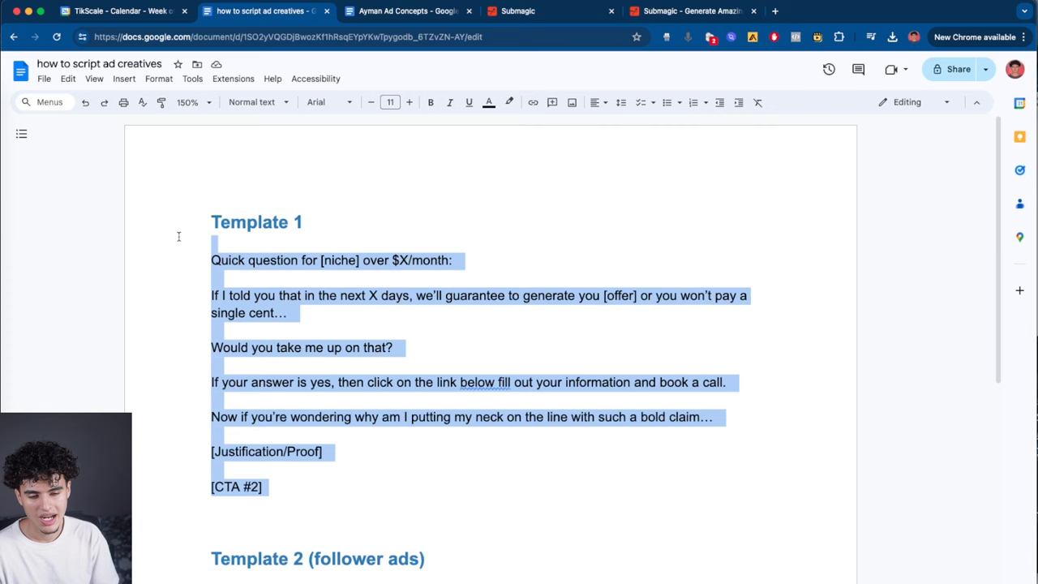
pyautogui.scroll(-3)
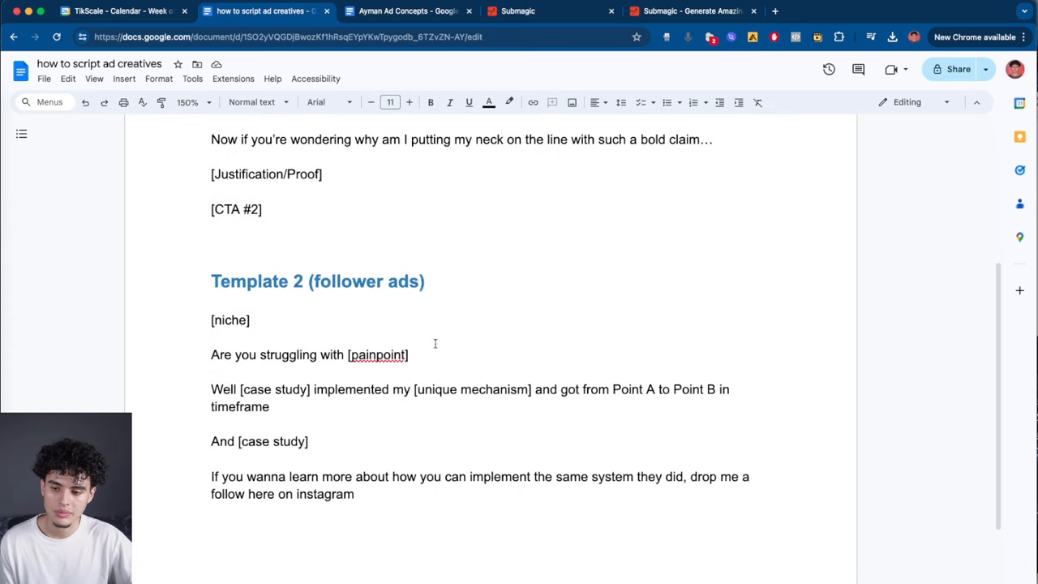
pyautogui.doubleClick(365, 282)
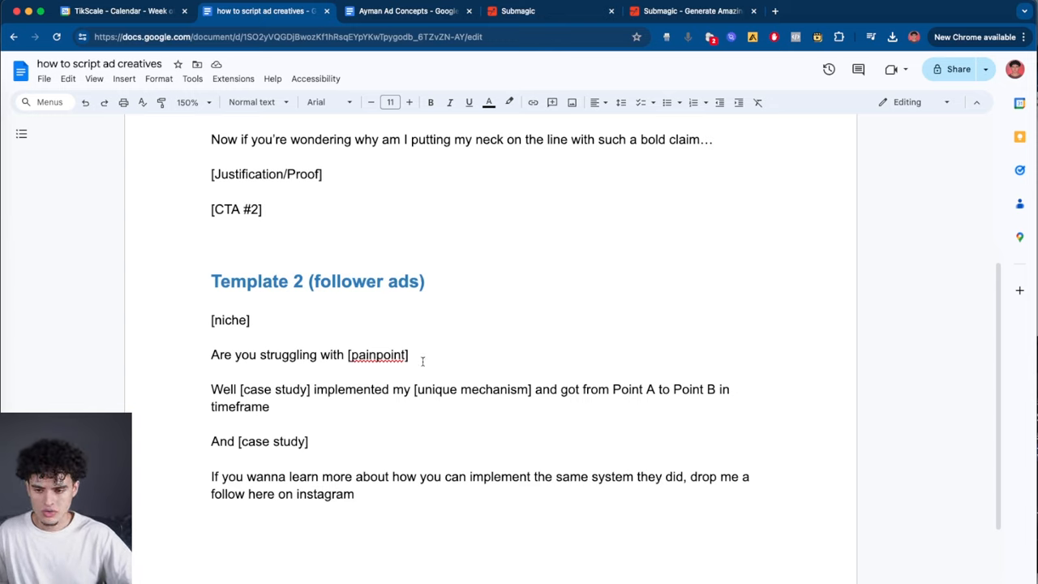
pyautogui.doubleClick(378, 354)
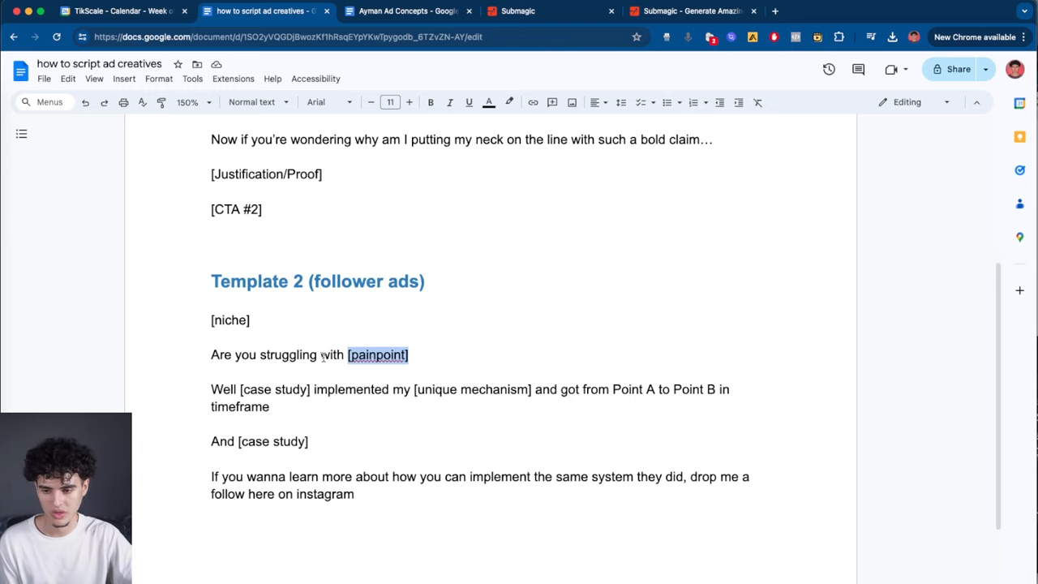
pyautogui.moveTo(369, 397)
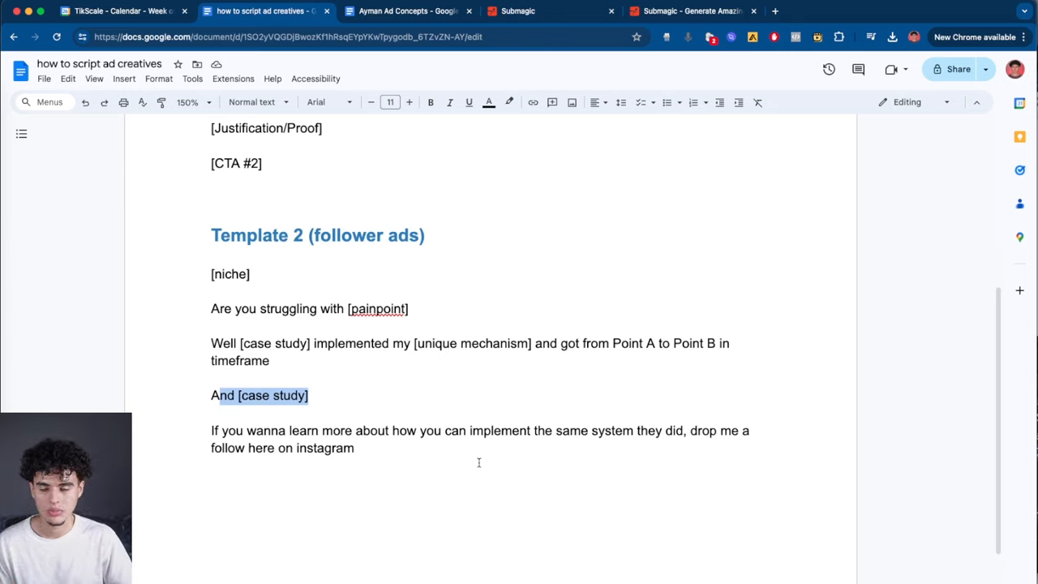
pyautogui.moveTo(211, 274); pyautogui.dragTo(355, 448)
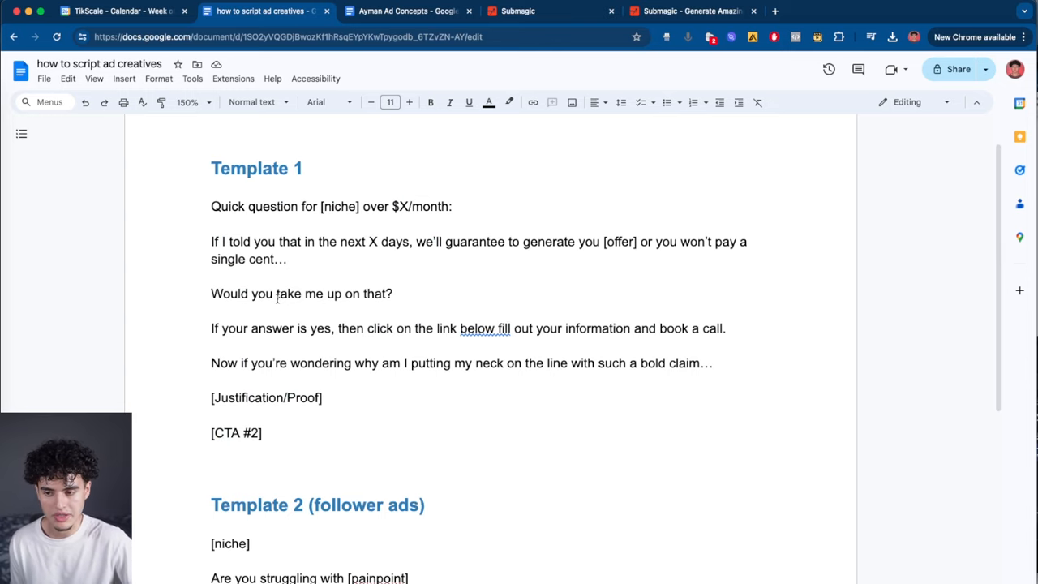
pyautogui.scroll(-3)
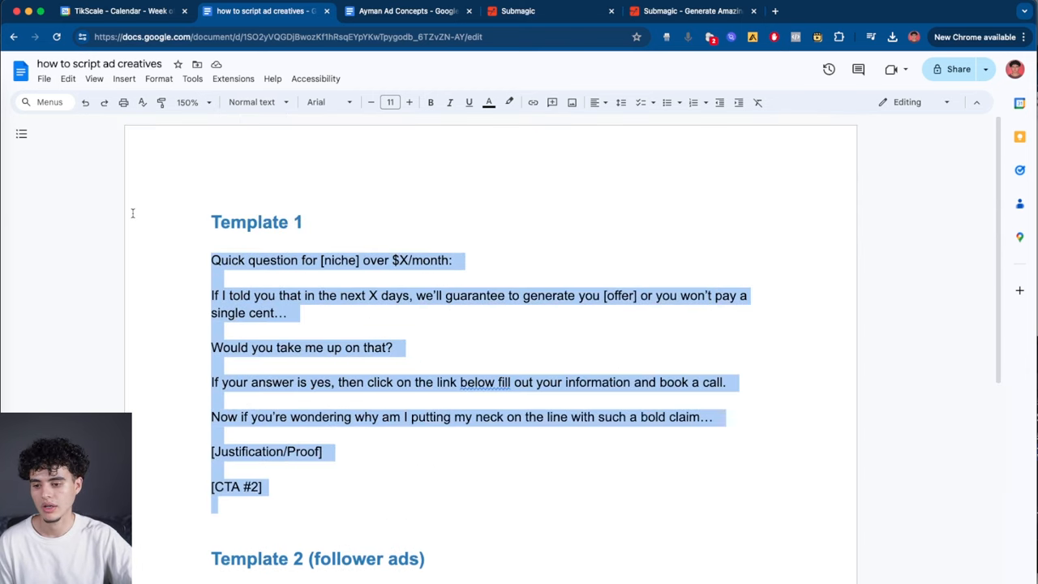
pyautogui.scroll(-3)
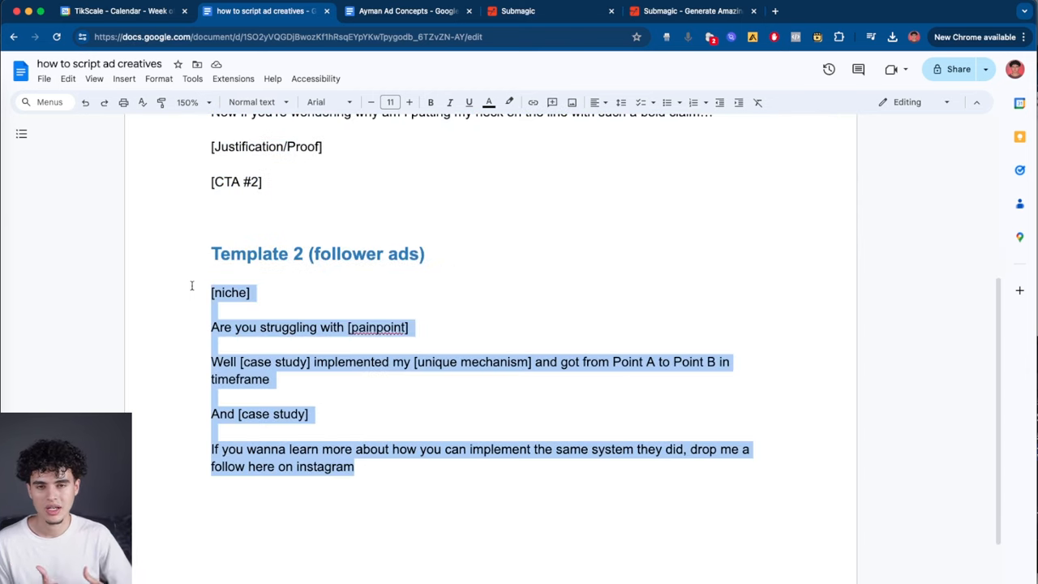